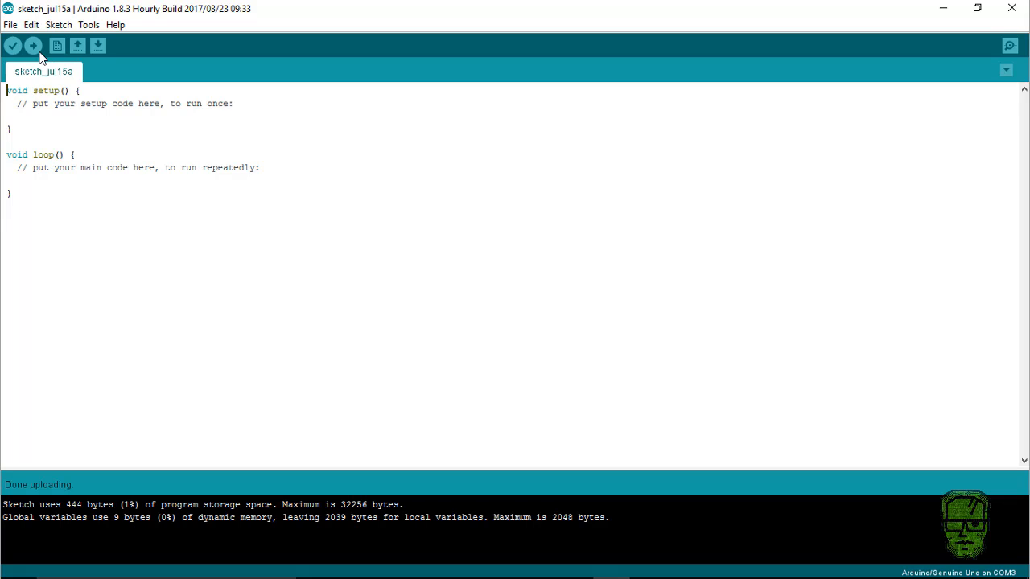
# Send the AT test command over the Serial Monitor at 38400 baud, receiving ERROR:(0) then OK.
pyautogui.click(32, 45)
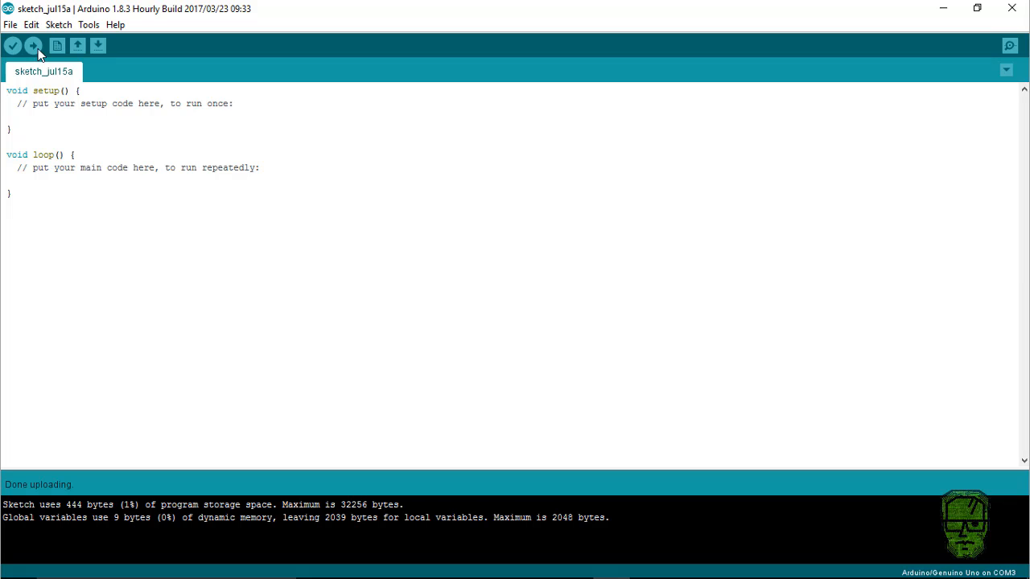
pyautogui.click(1011, 45)
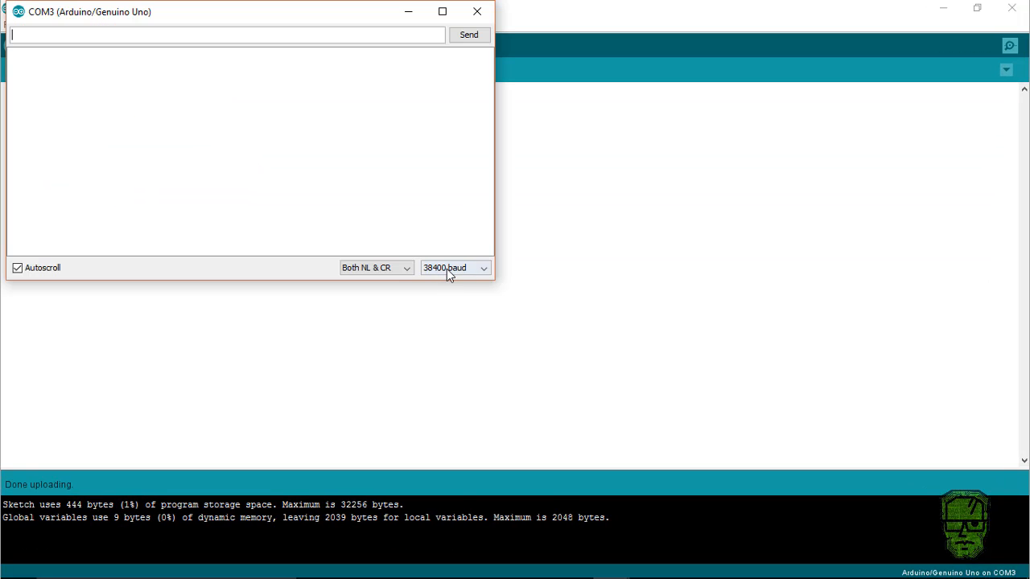
pyautogui.click(454, 268)
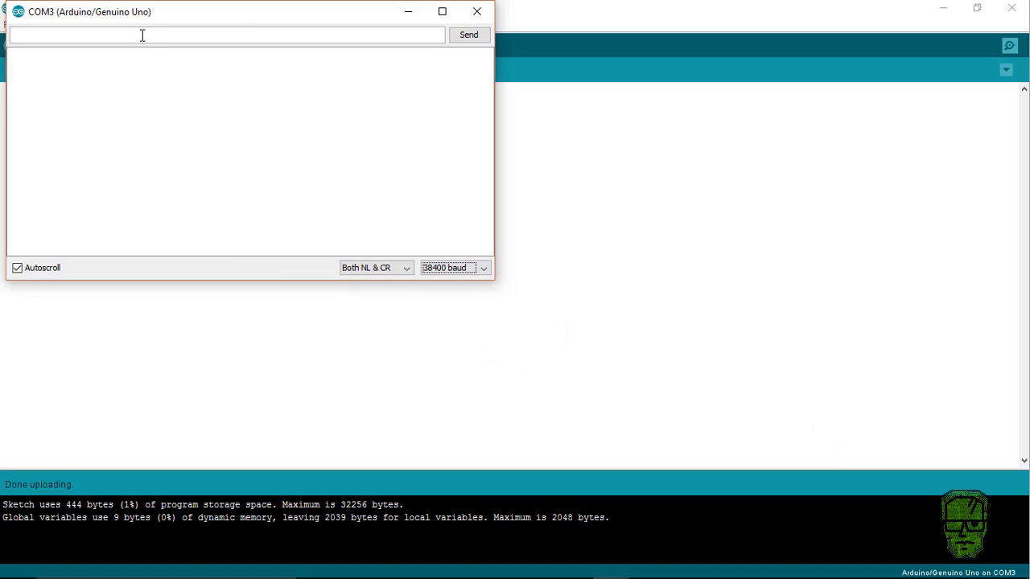
pyautogui.write('AT')
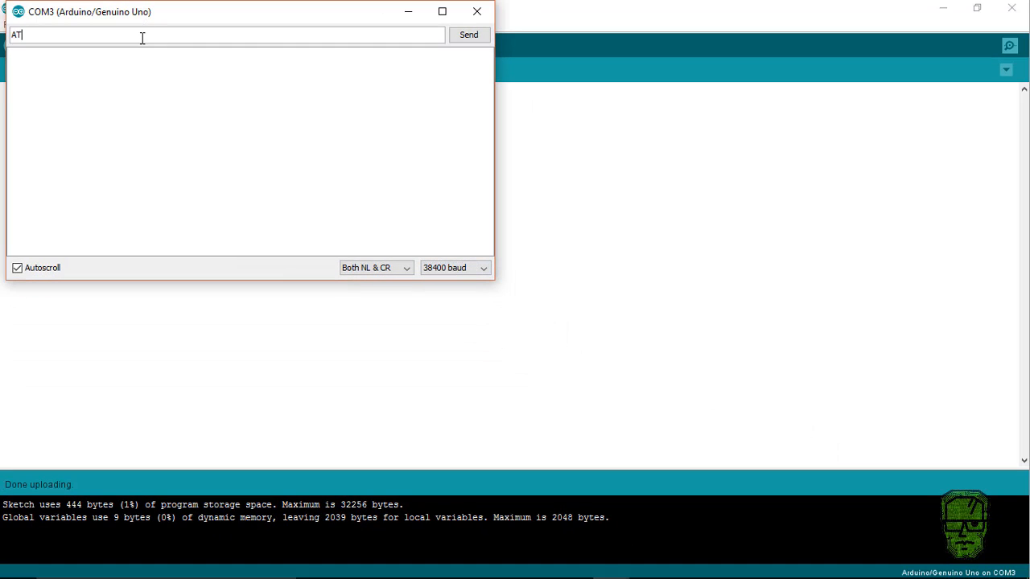
pyautogui.click(468, 36)
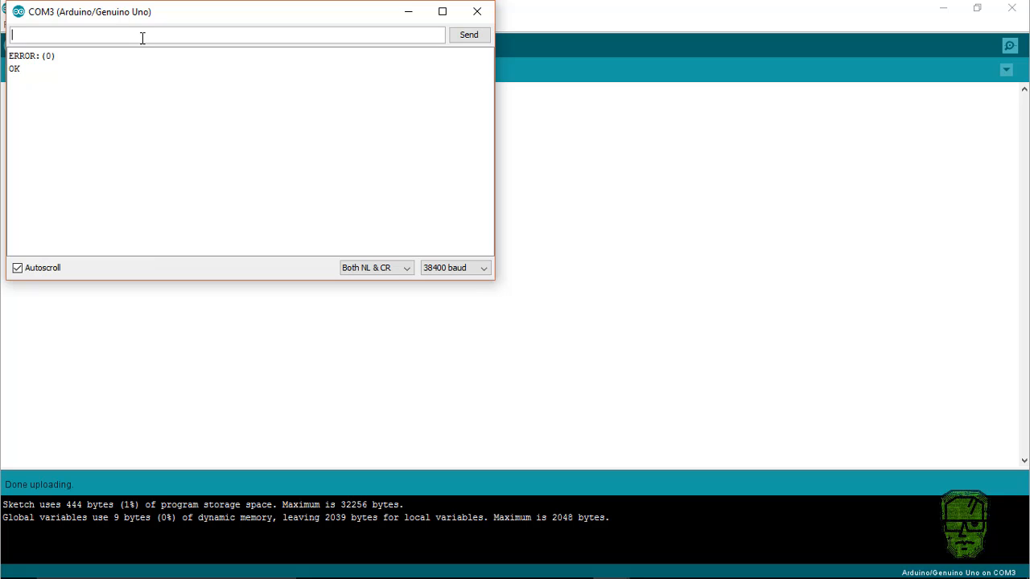
pyautogui.write('AT+A')
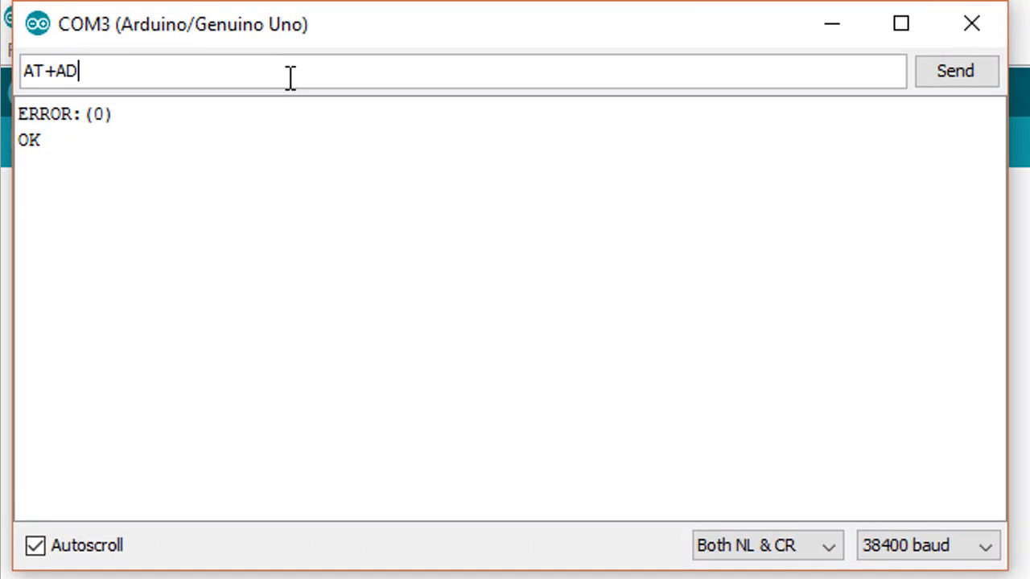
pyautogui.write('DR?')
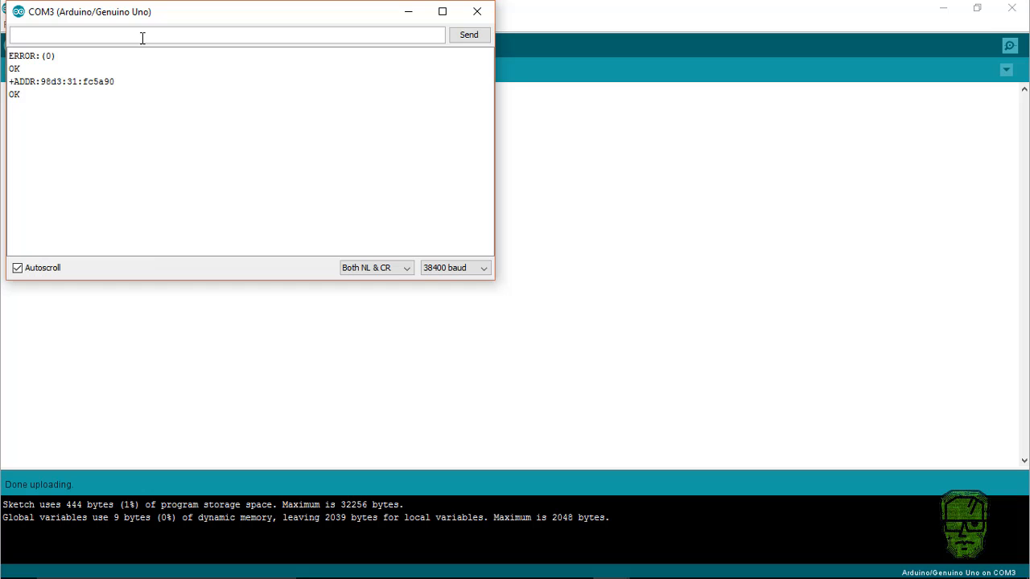
pyautogui.write('AT+P')
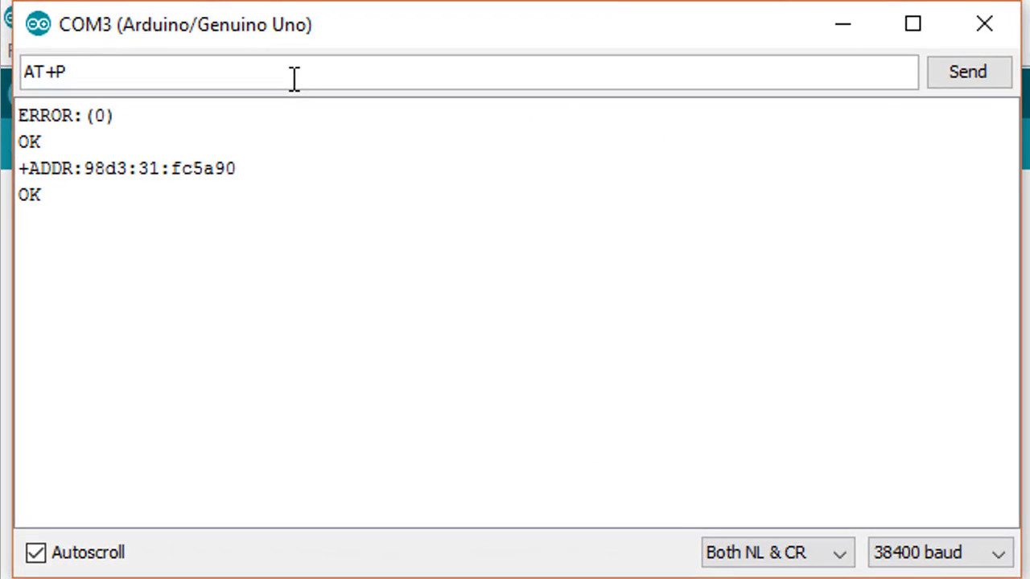
pyautogui.write('SWD')
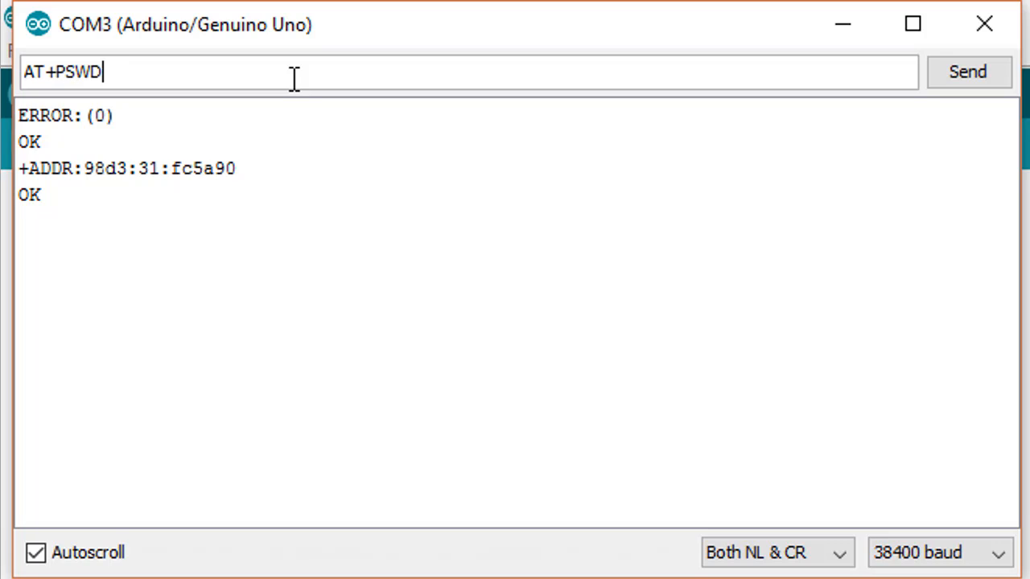
pyautogui.press('ctrl+a')
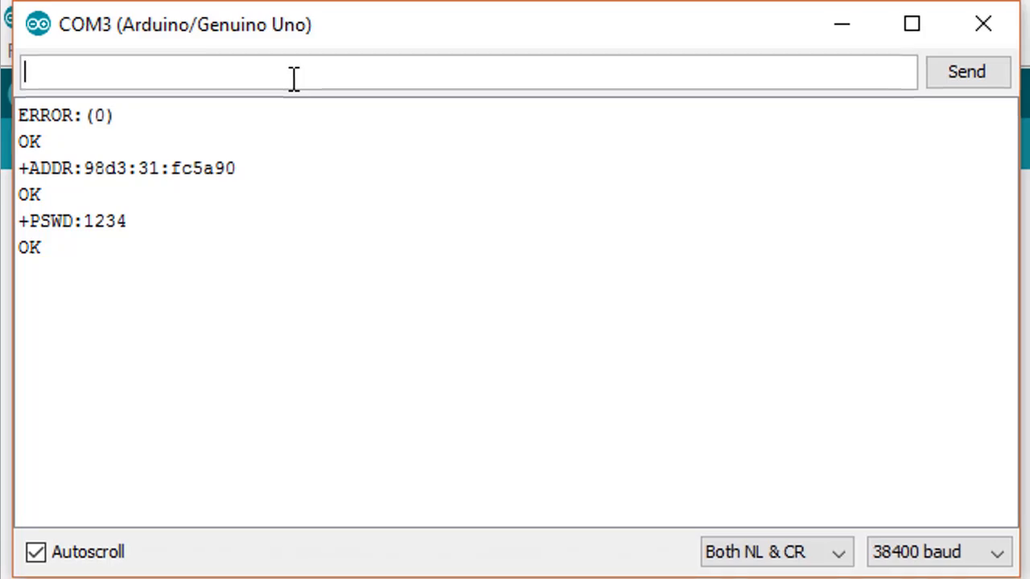
pyautogui.click(911, 24)
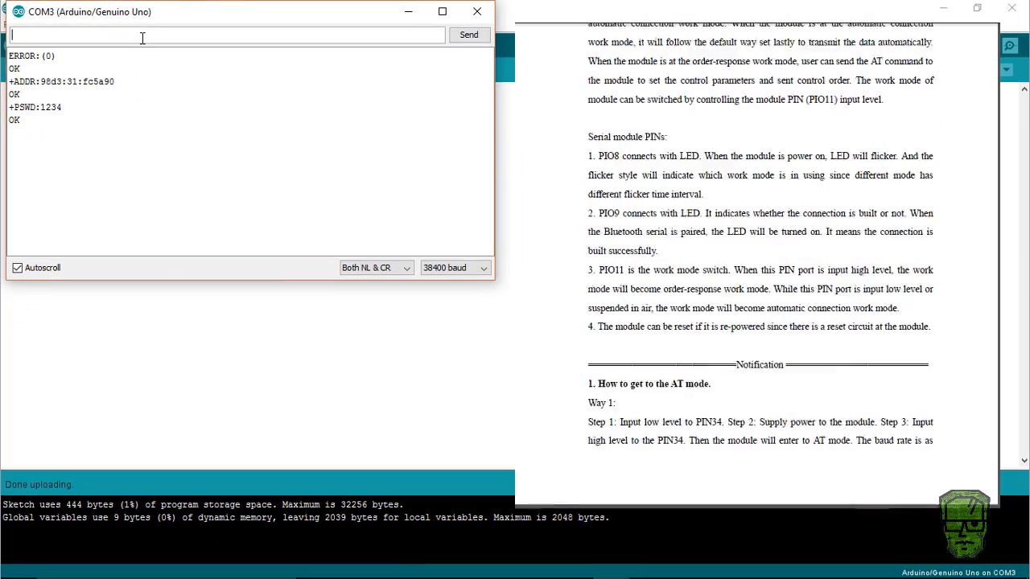
# Scroll the HC-05 AT command PDF down to the 'Inquire access mode' table.
pyautogui.scroll(-3)
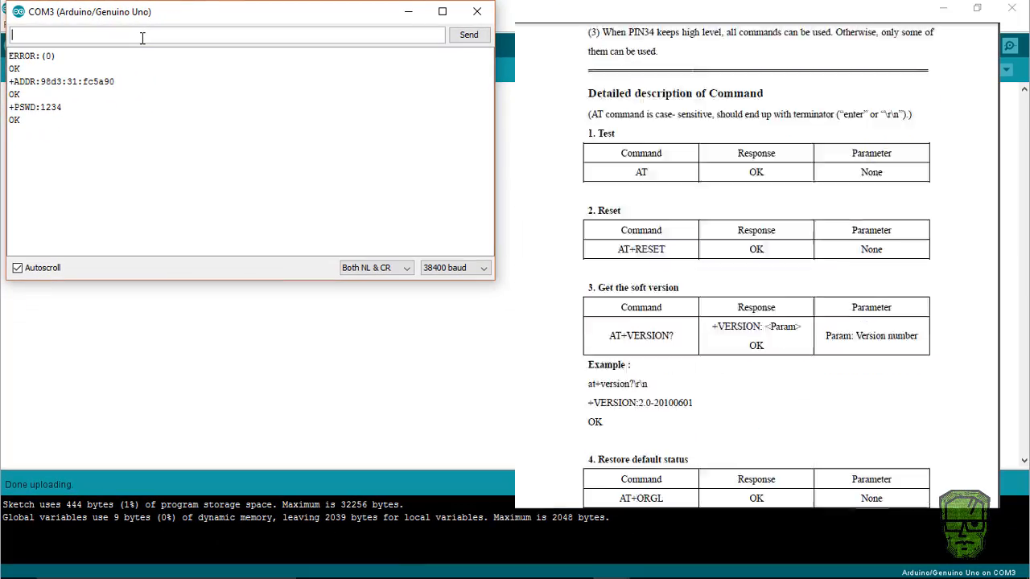
pyautogui.scroll(-3)
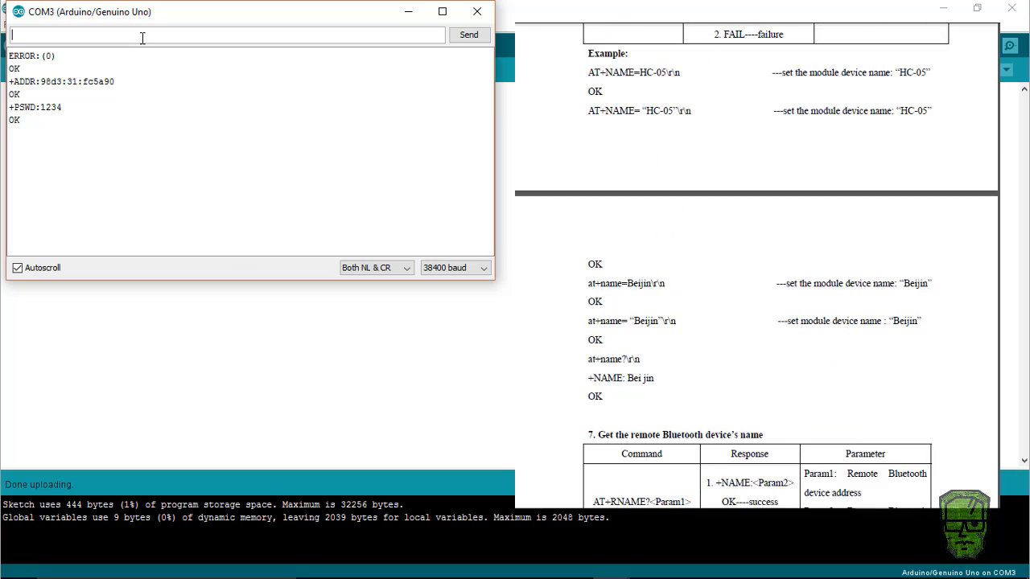
pyautogui.scroll(-3)
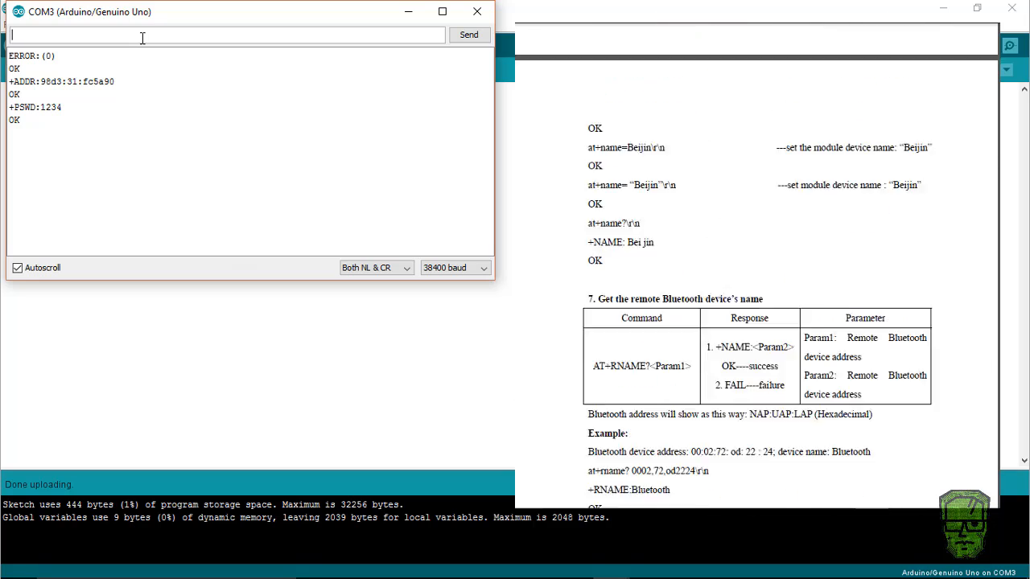
pyautogui.scroll(-3)
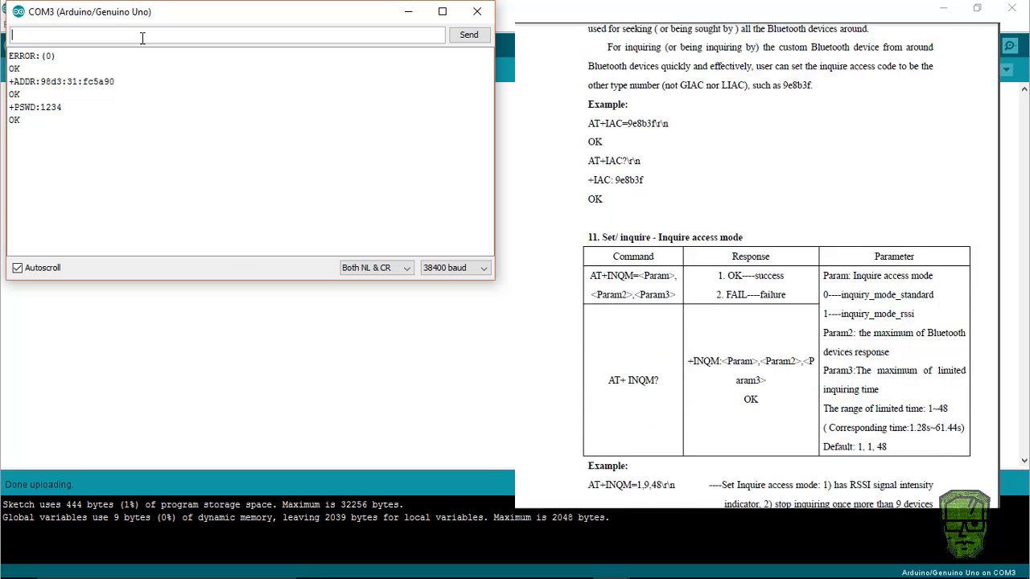